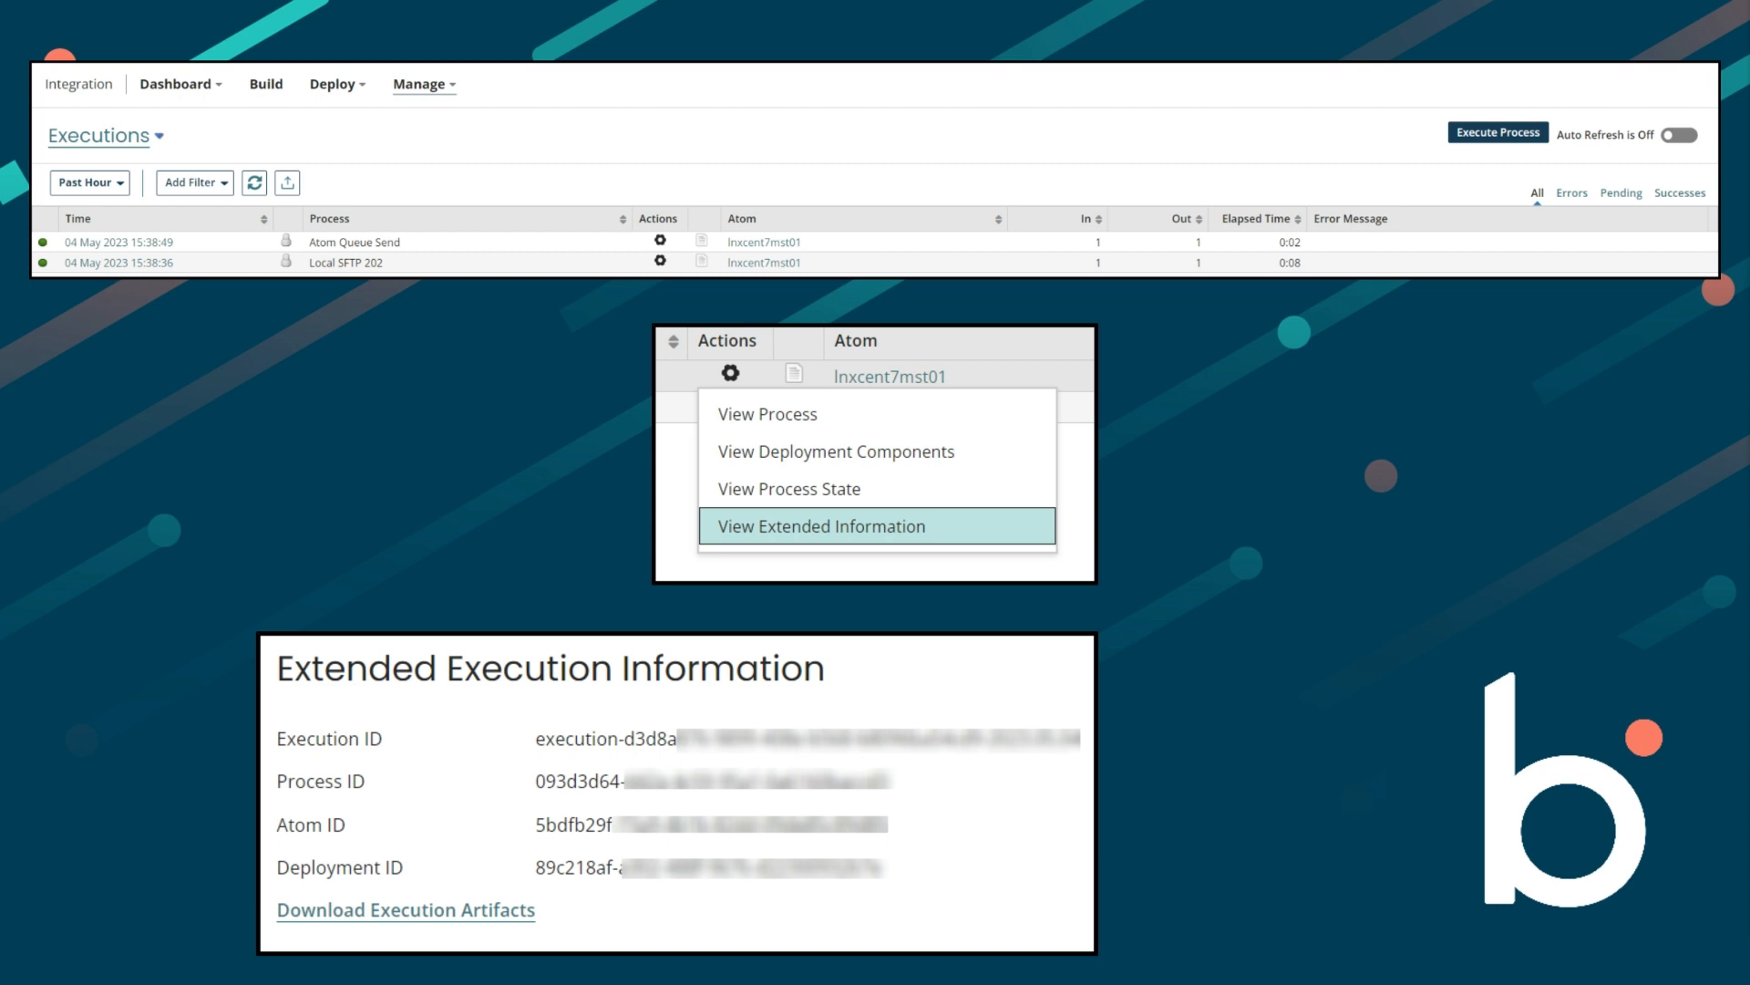
pyautogui.moveTo(1708, 276)
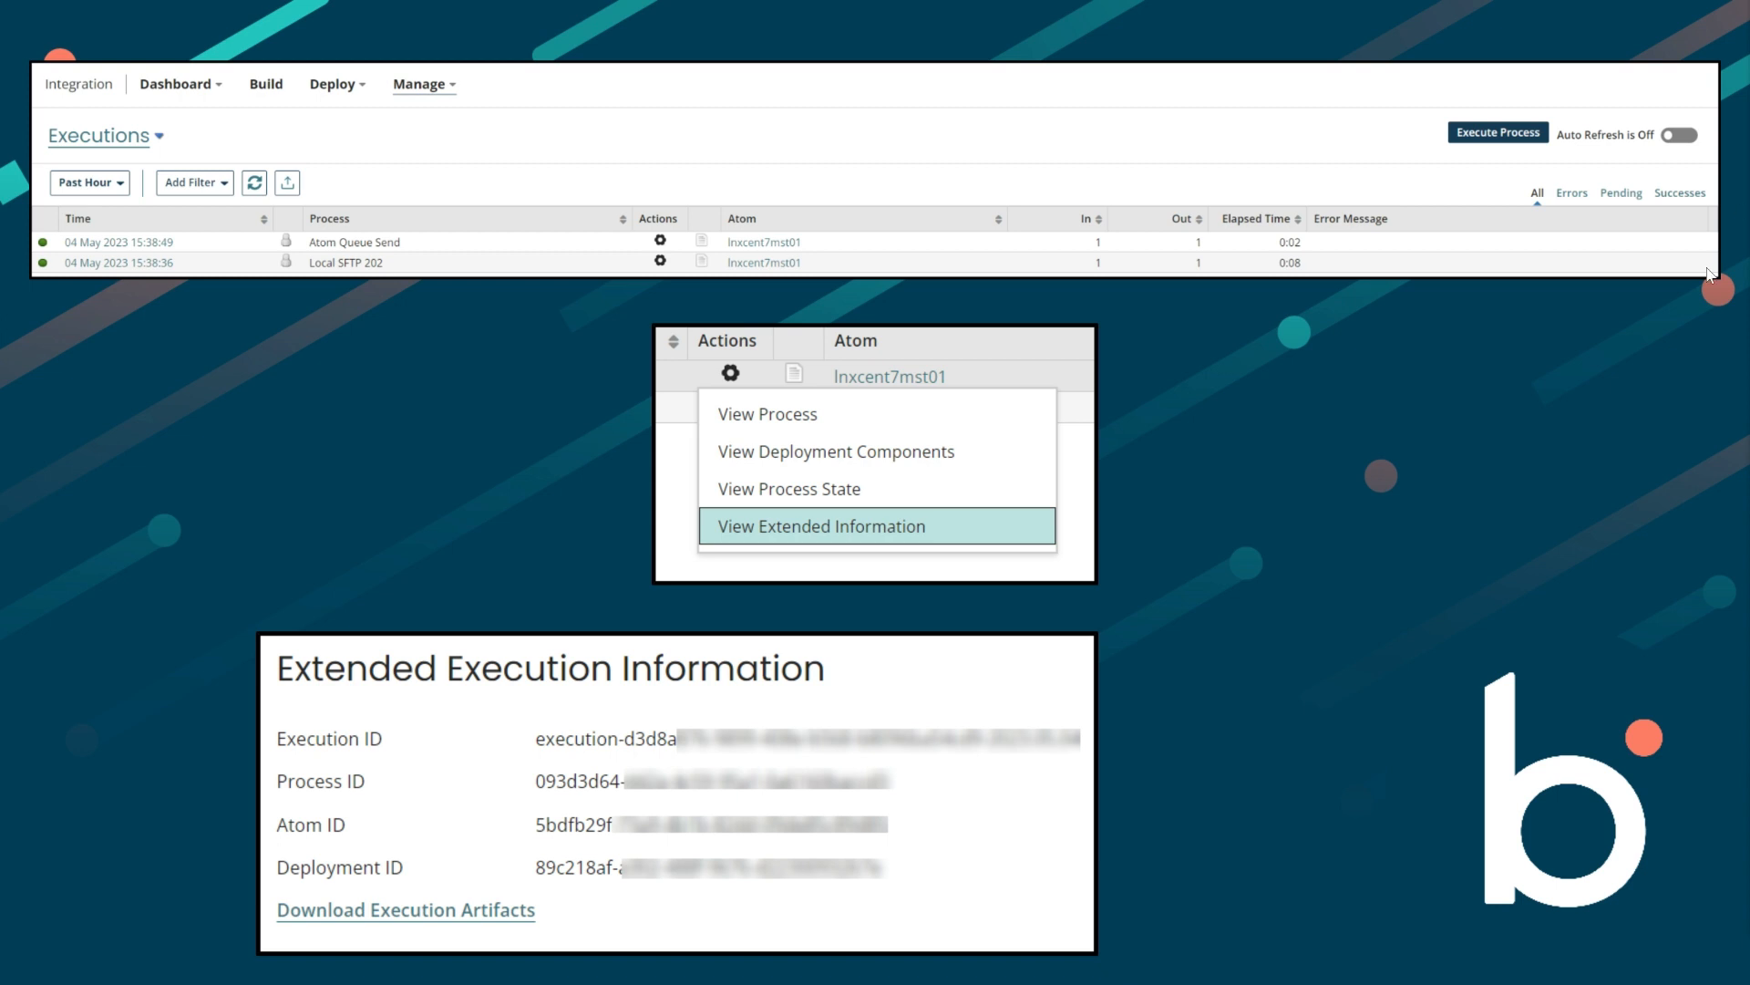
# Step: Browse the extracted artifacts folder listing data0_log.xml, metrics.xml, process_log.xml and runner.log
pyautogui.click(404, 908)
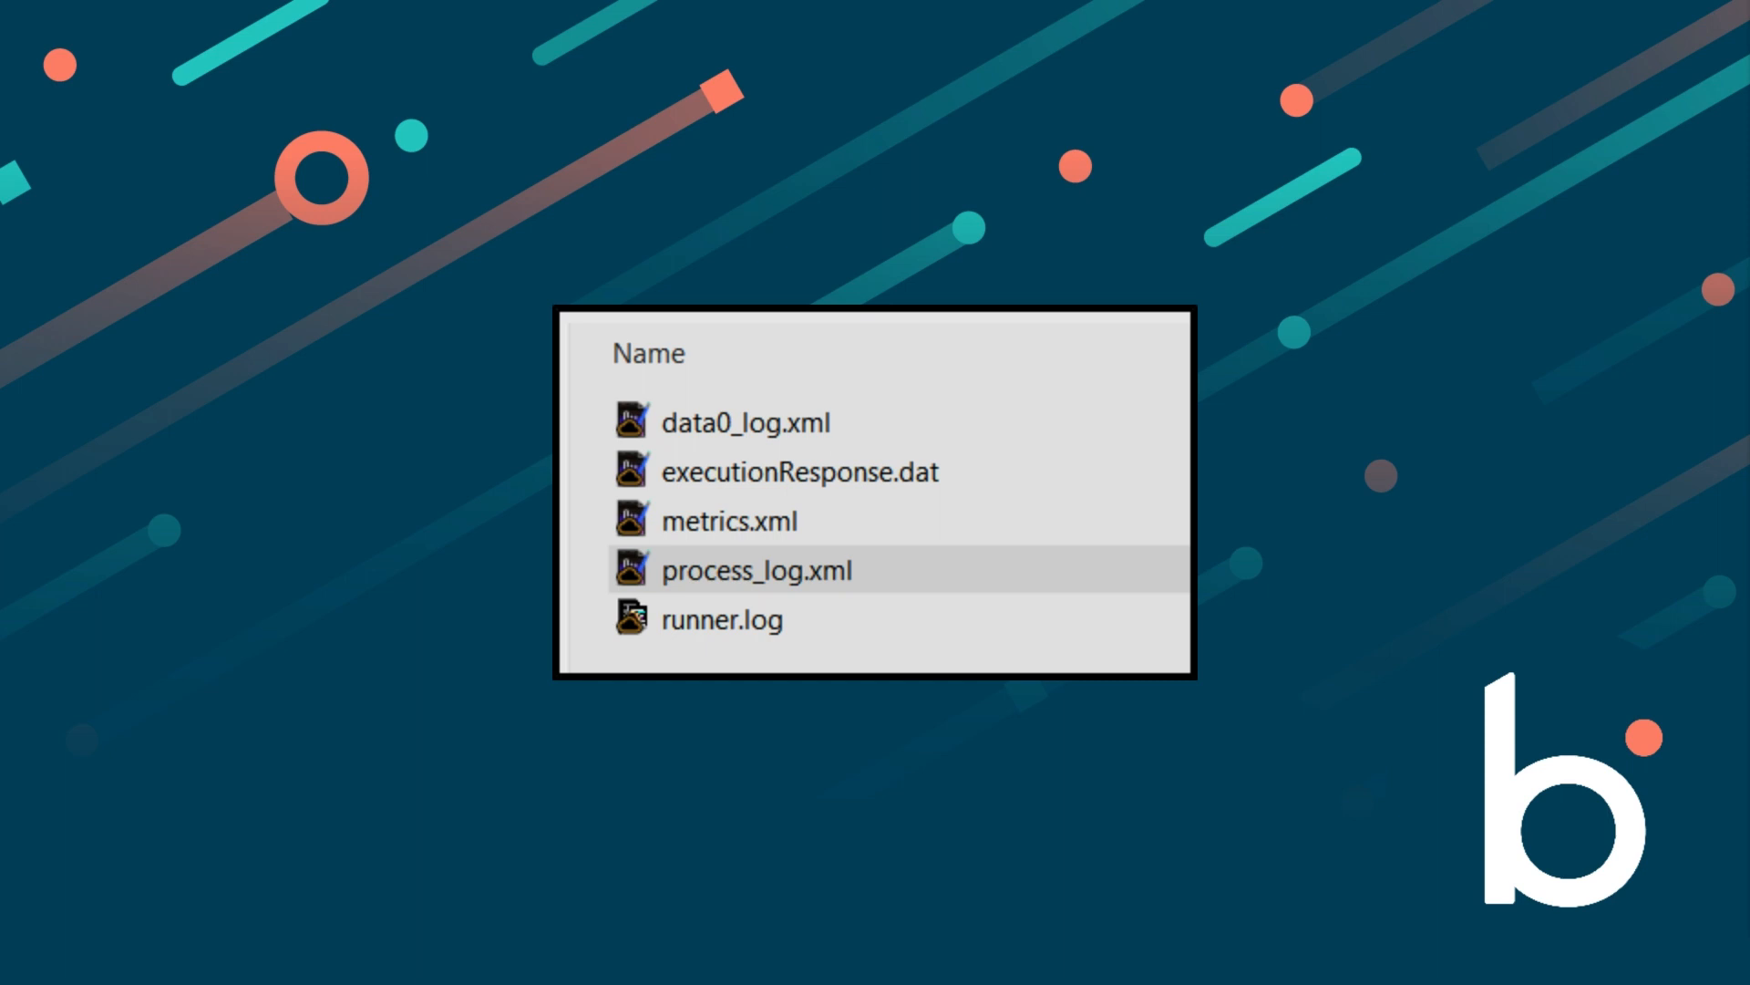
pyautogui.moveTo(1669, 250)
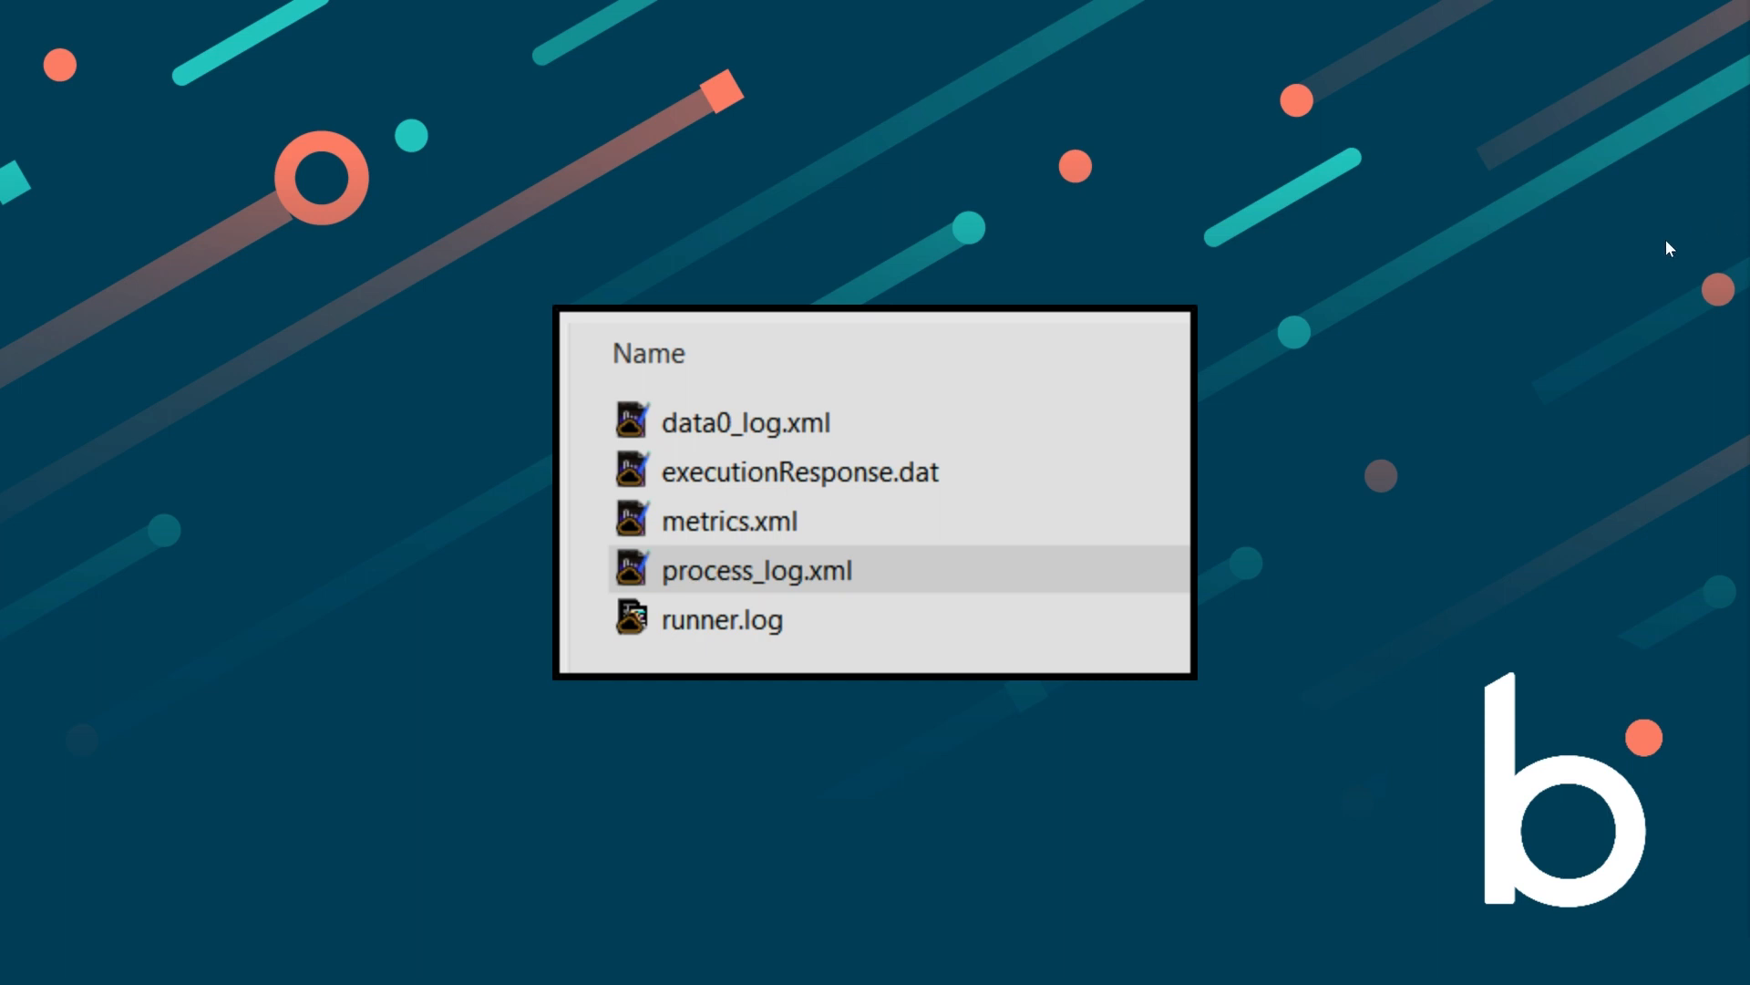